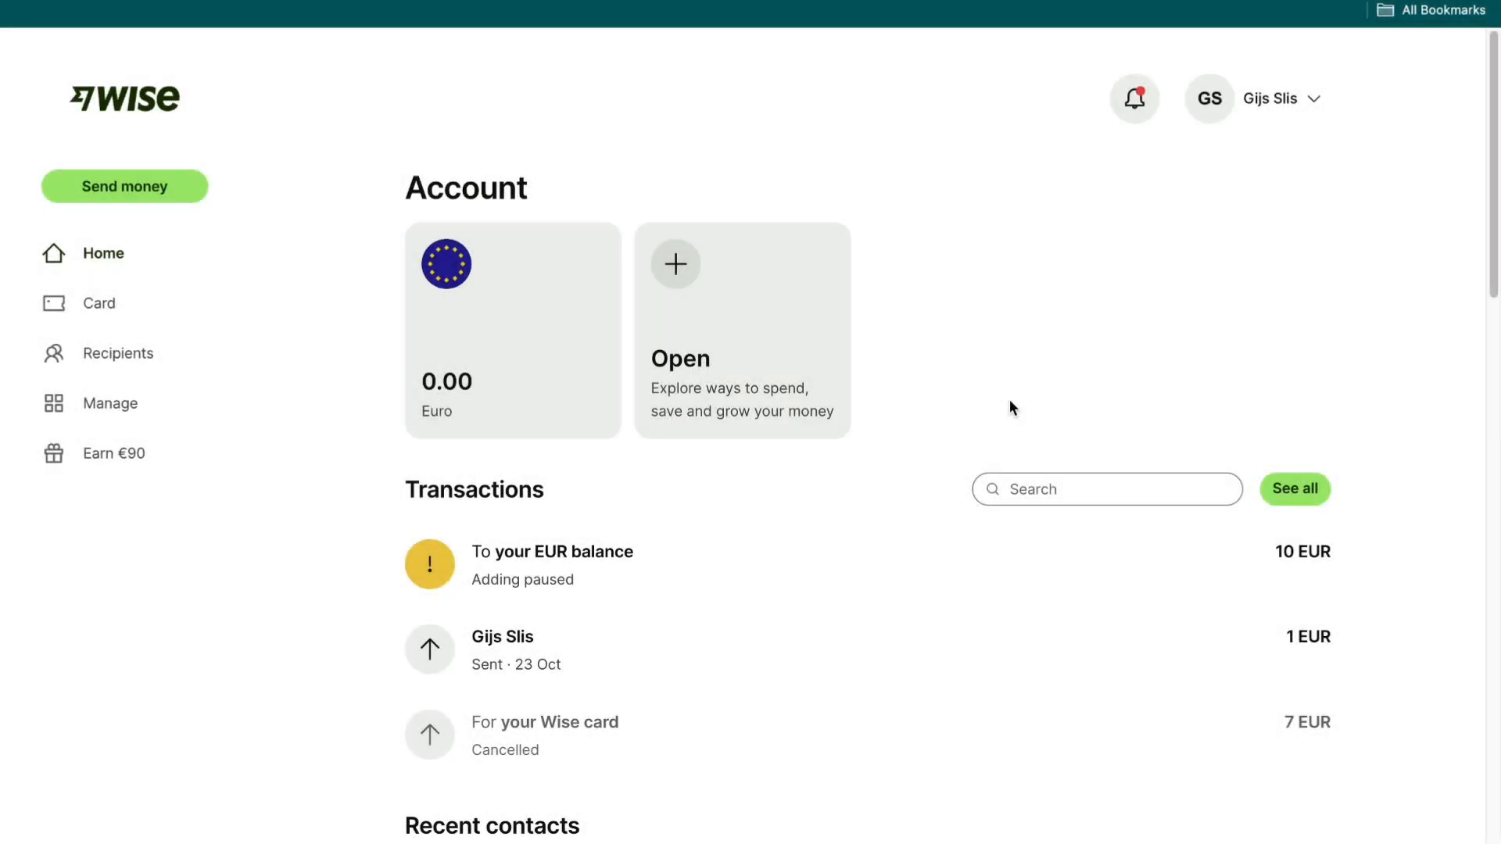
mouse_move(1004, 408)
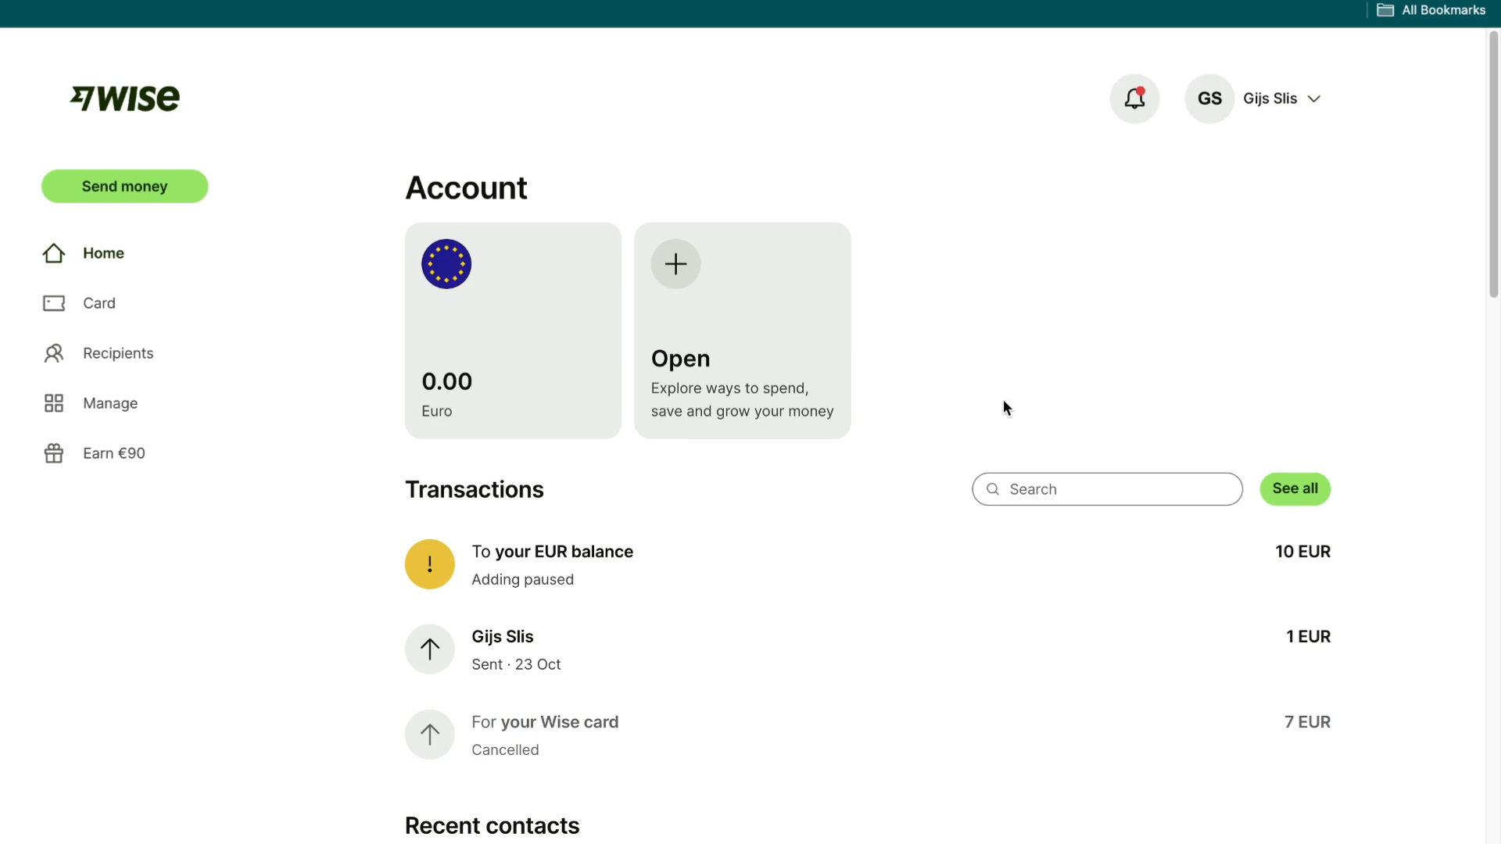
mouse_move(710, 464)
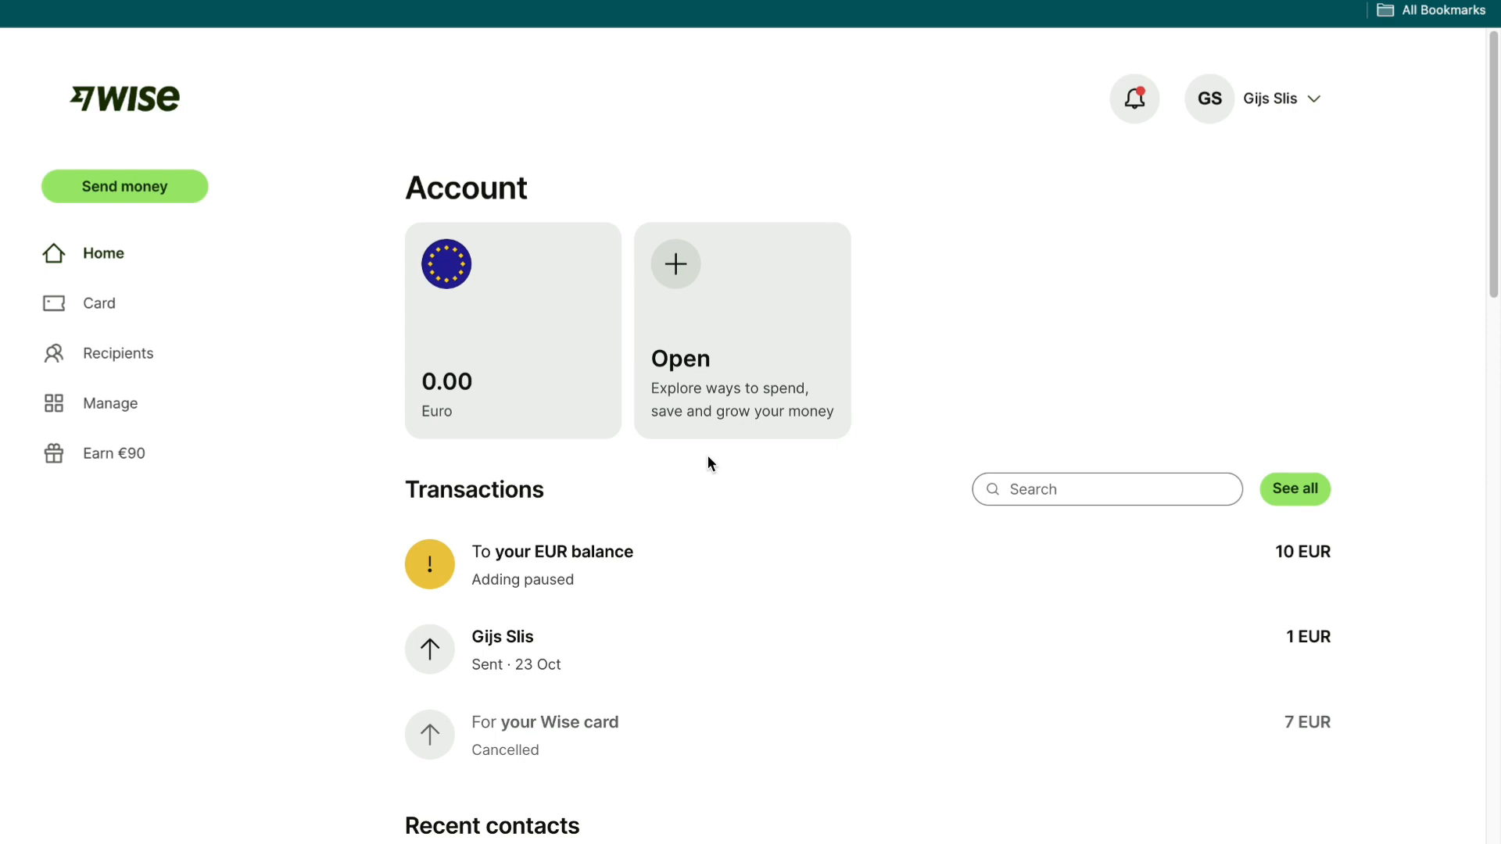
mouse_move(757, 358)
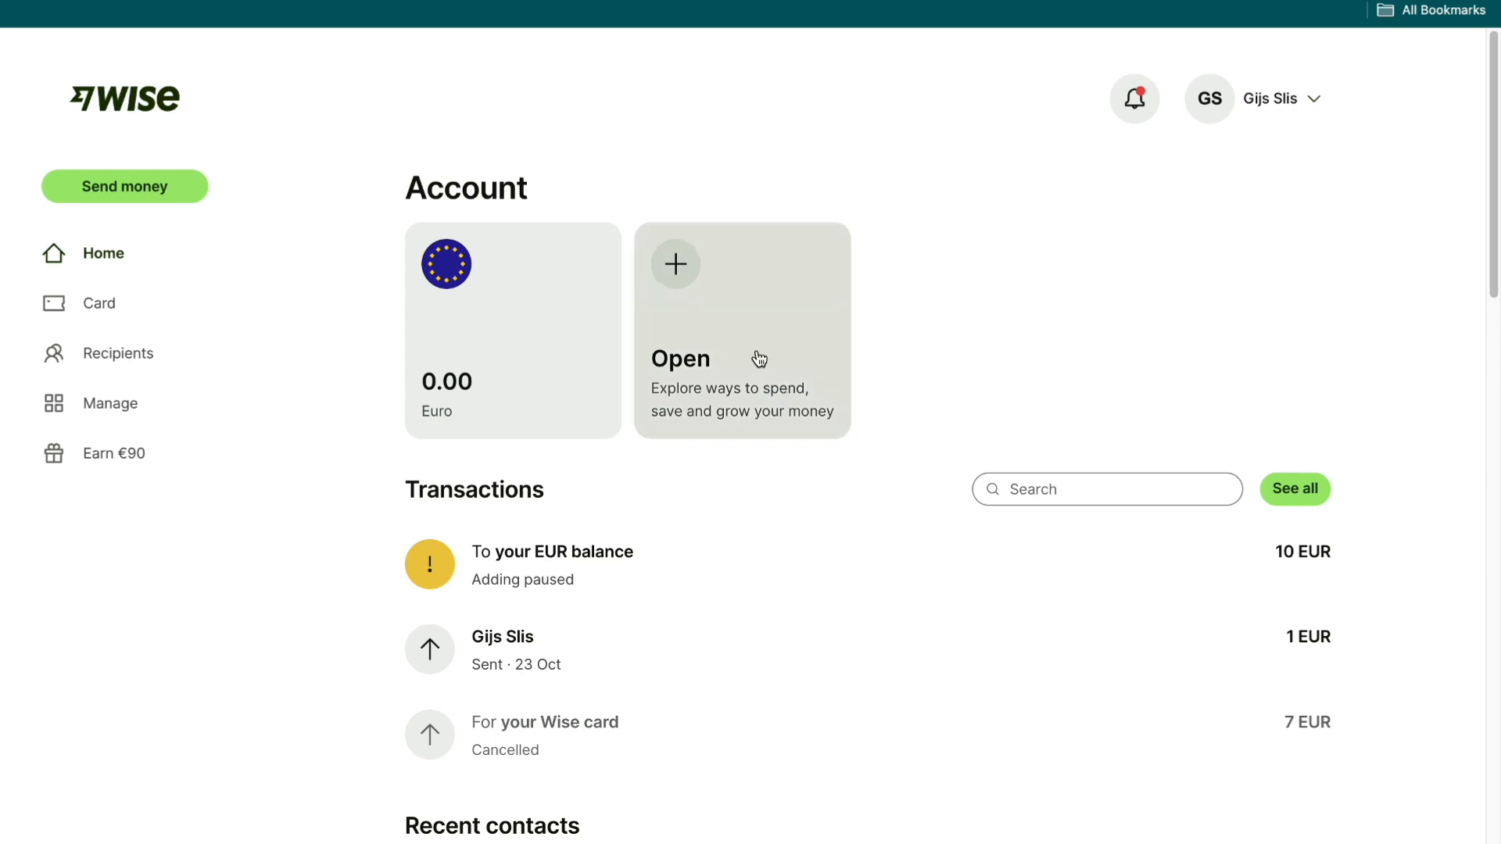
mouse_move(125, 186)
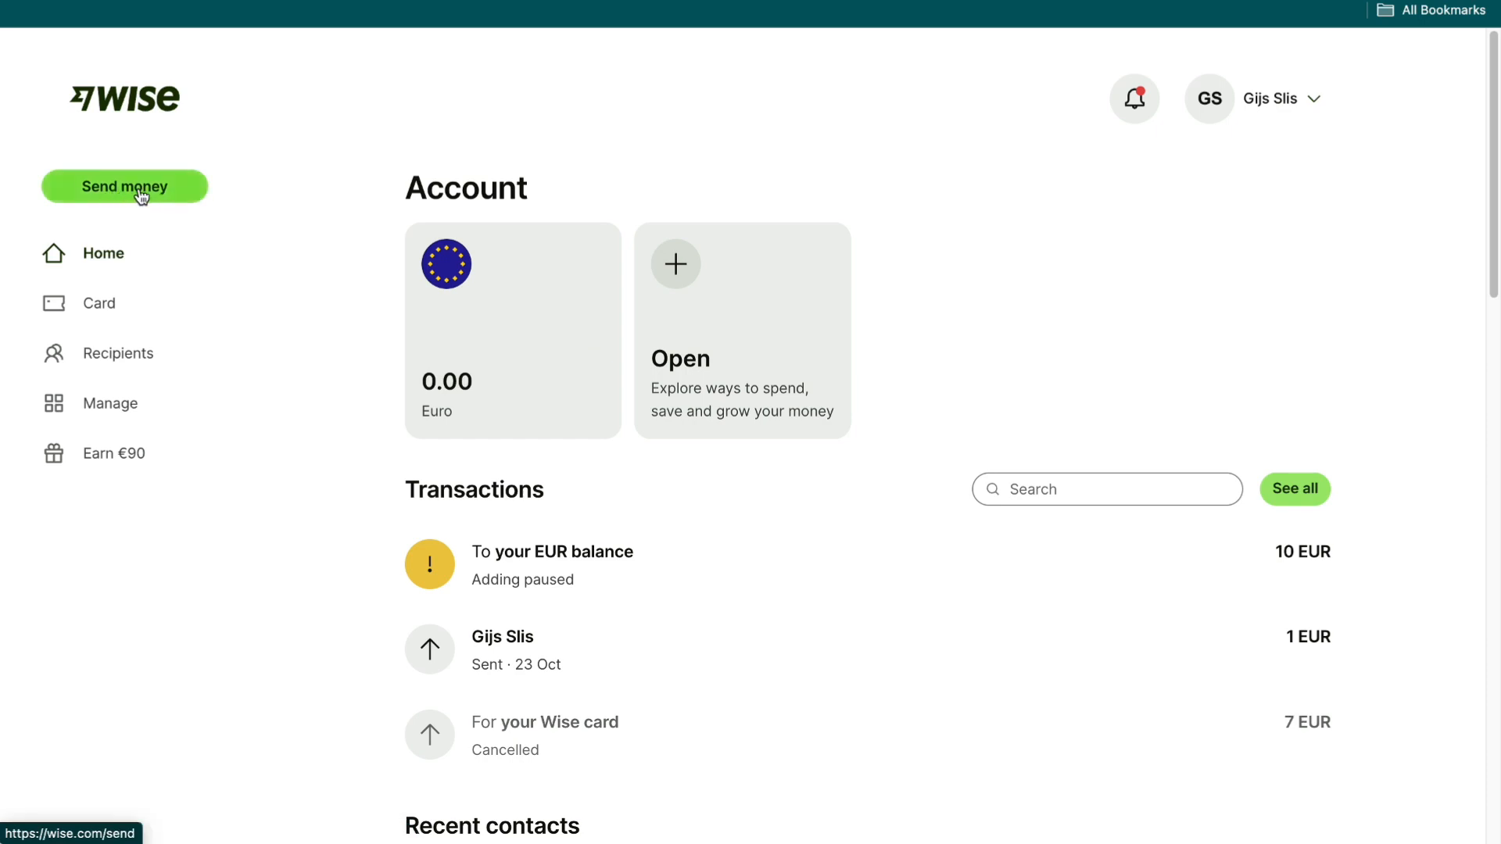
- Start a new transfer of 1,000 USD and search 'jap' to make JPY the recipient currency
left_click(124, 186)
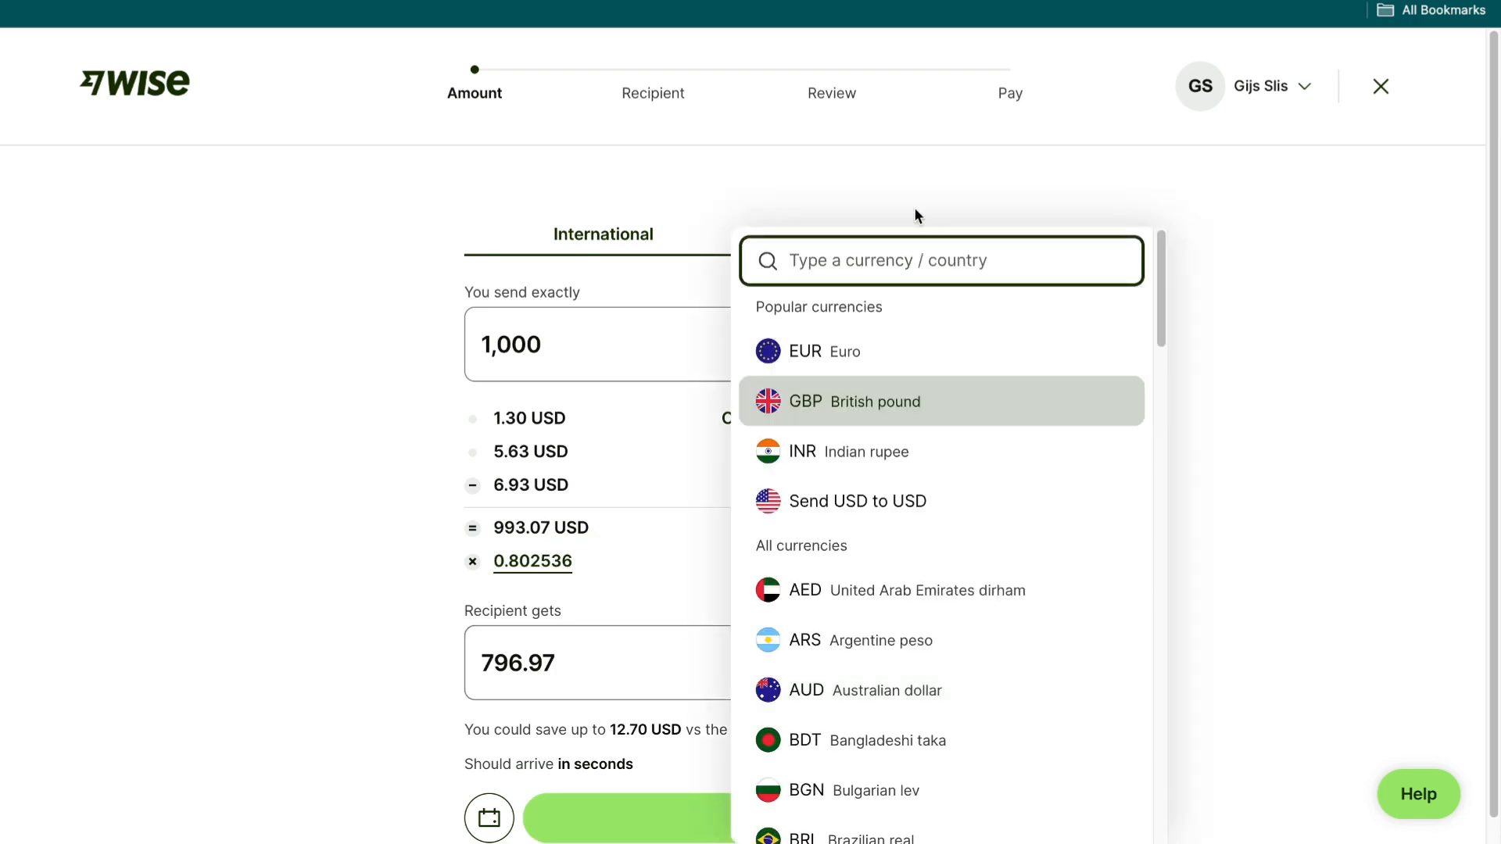
type("jap")
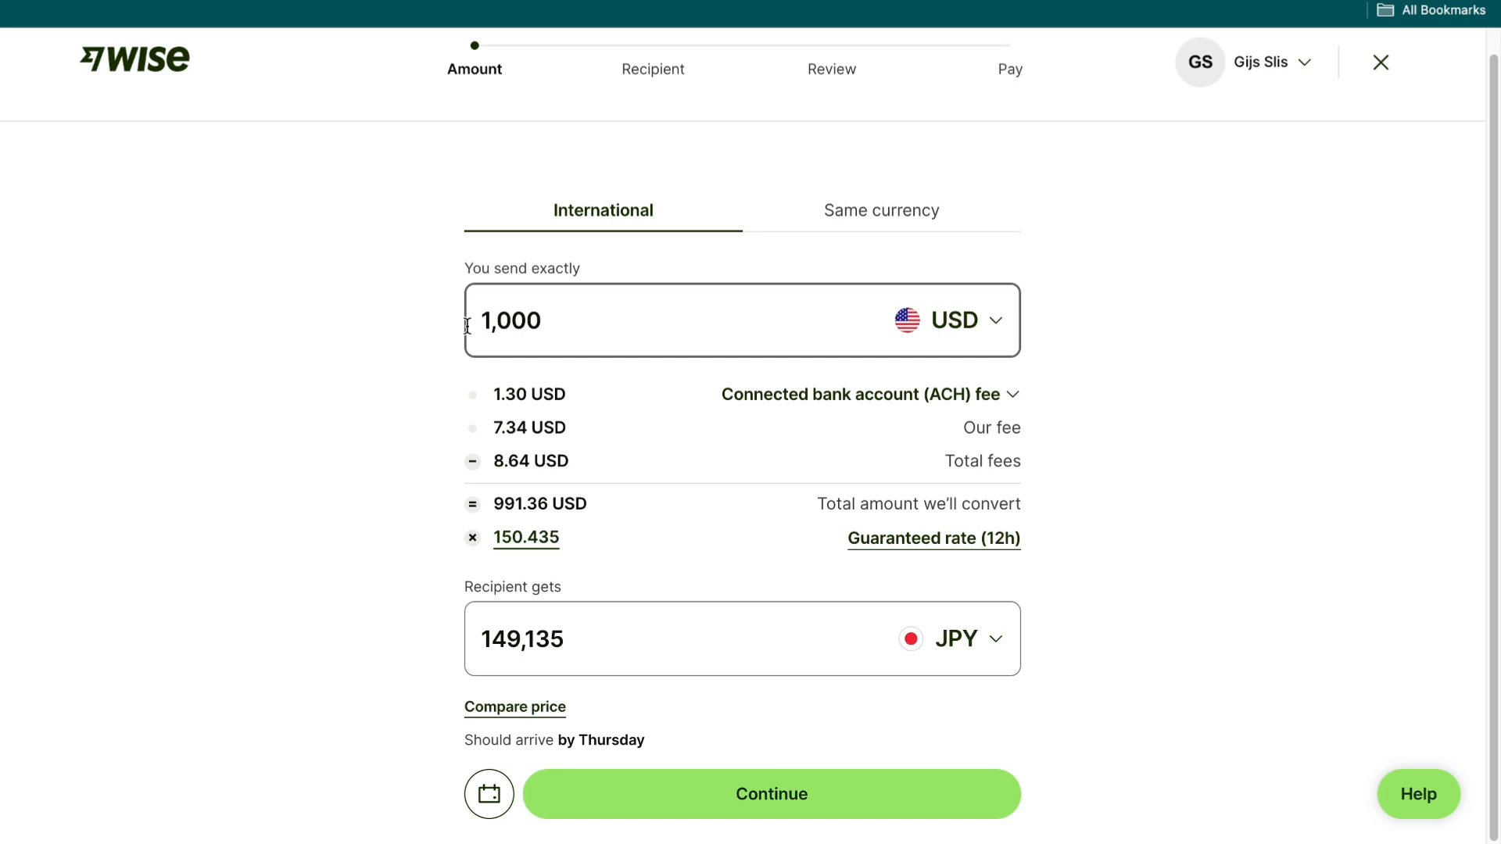
mouse_move(816, 378)
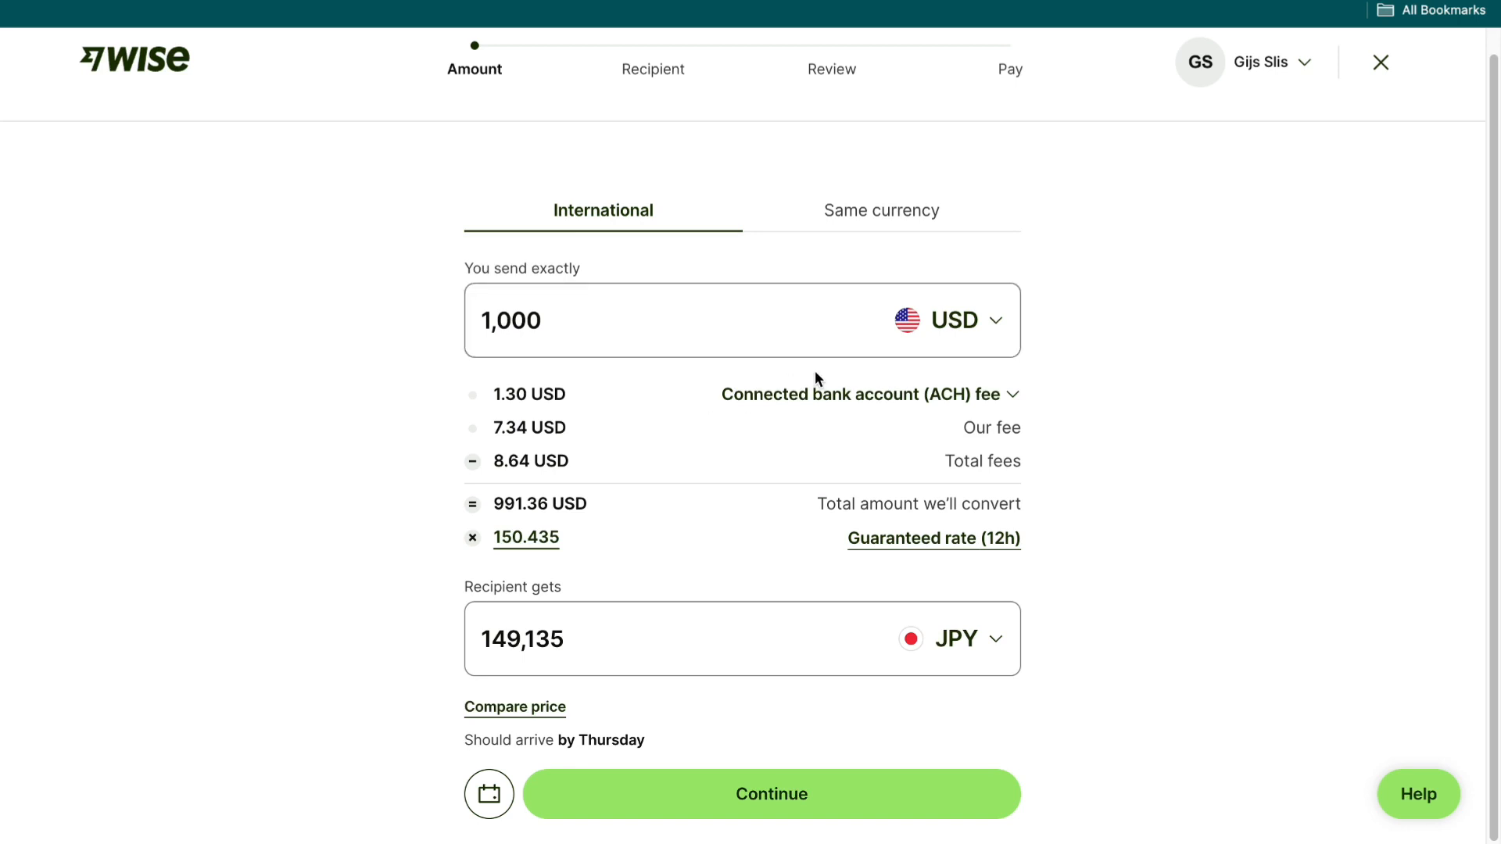
left_click(867, 394)
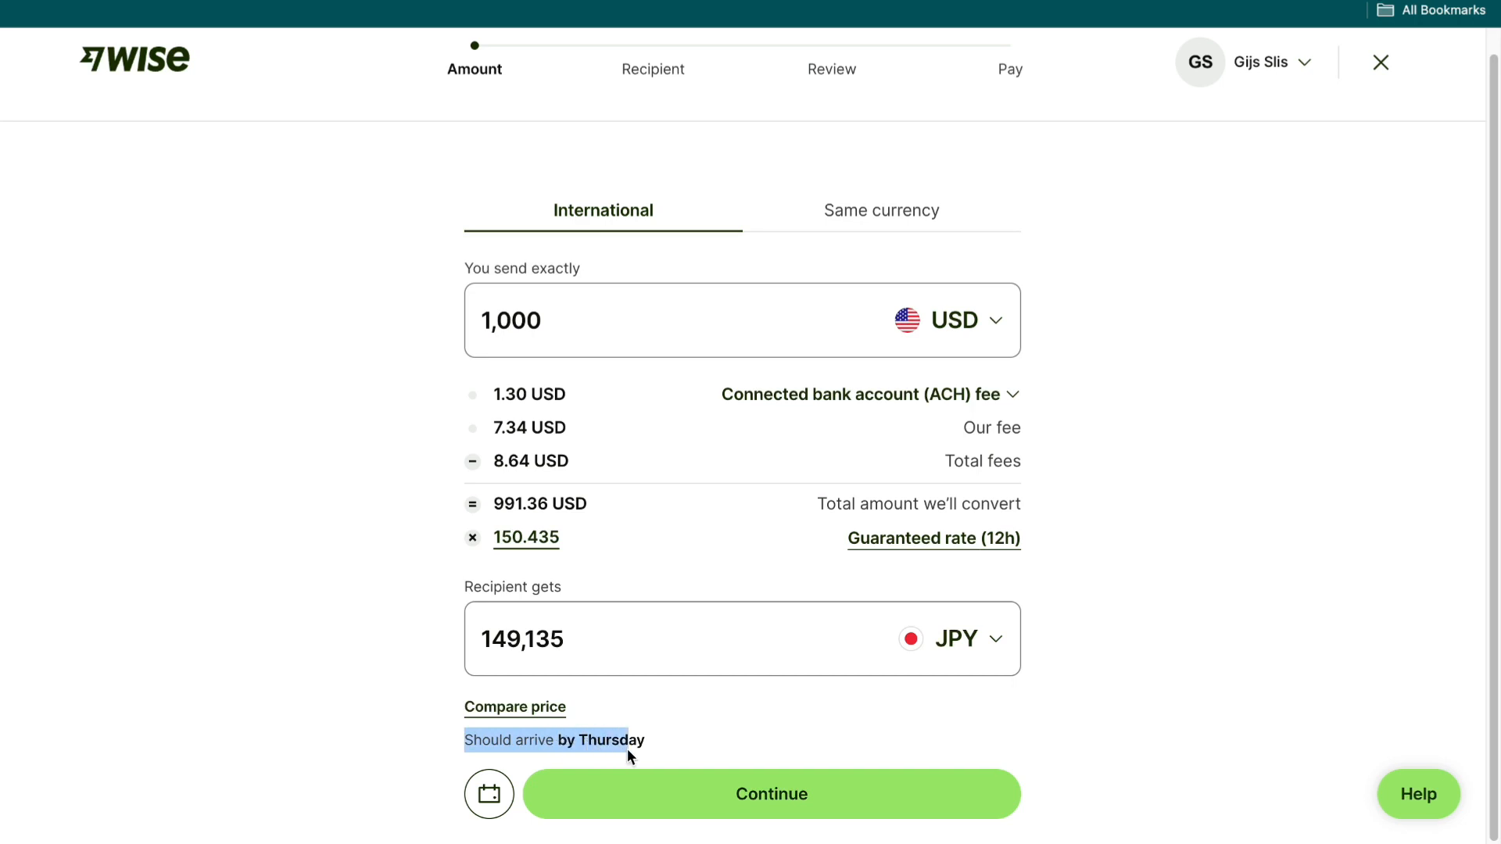
mouse_move(435, 609)
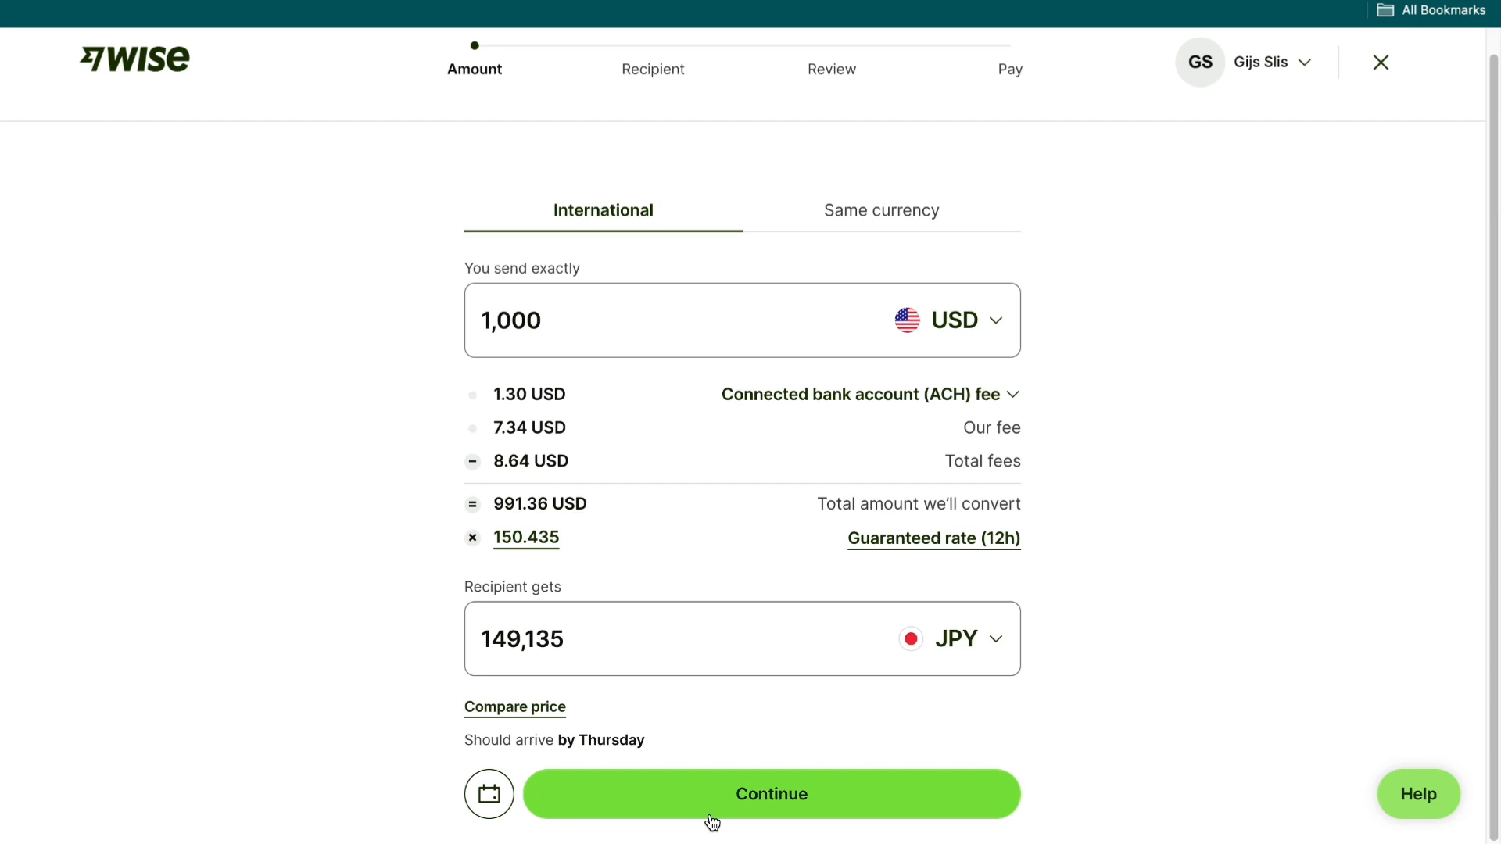
- Continue from the amount step to choosing who receives the yen
left_click(771, 794)
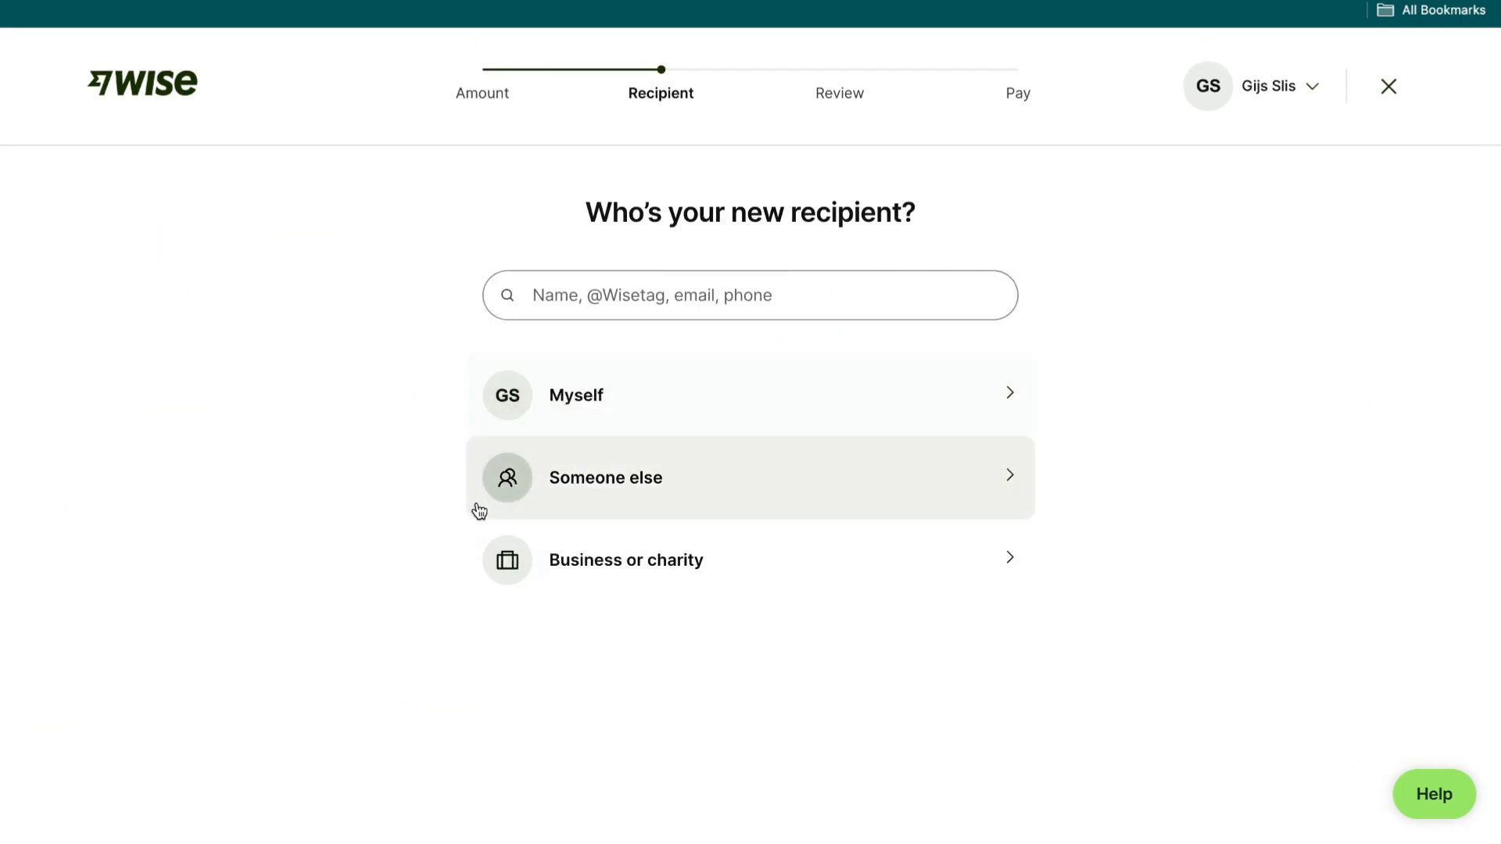
mouse_move(671, 572)
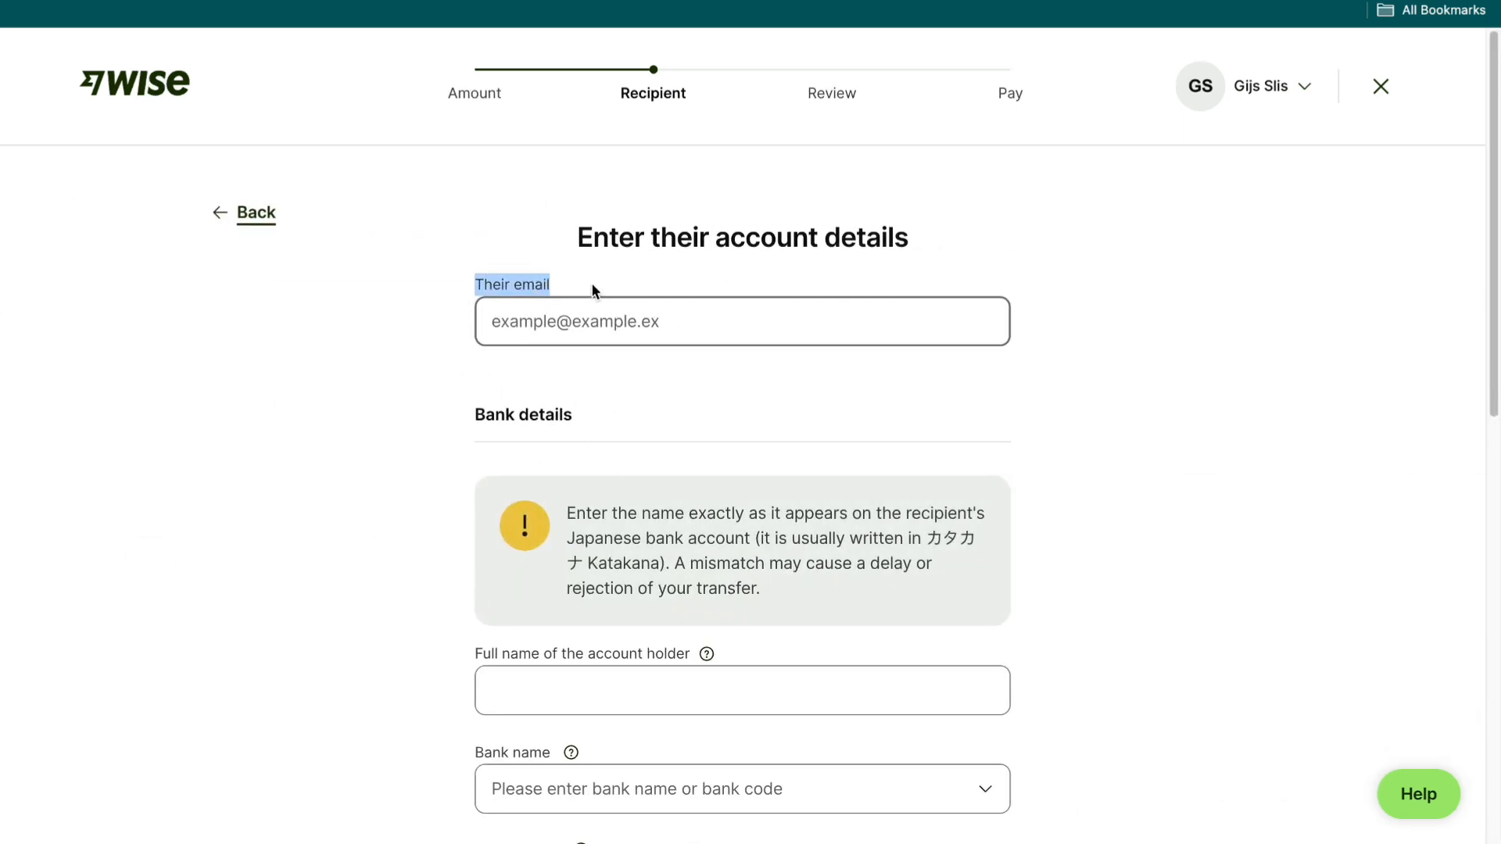
- Select Japan as the recipient's address country and move into the street address field
scroll("down", 3)
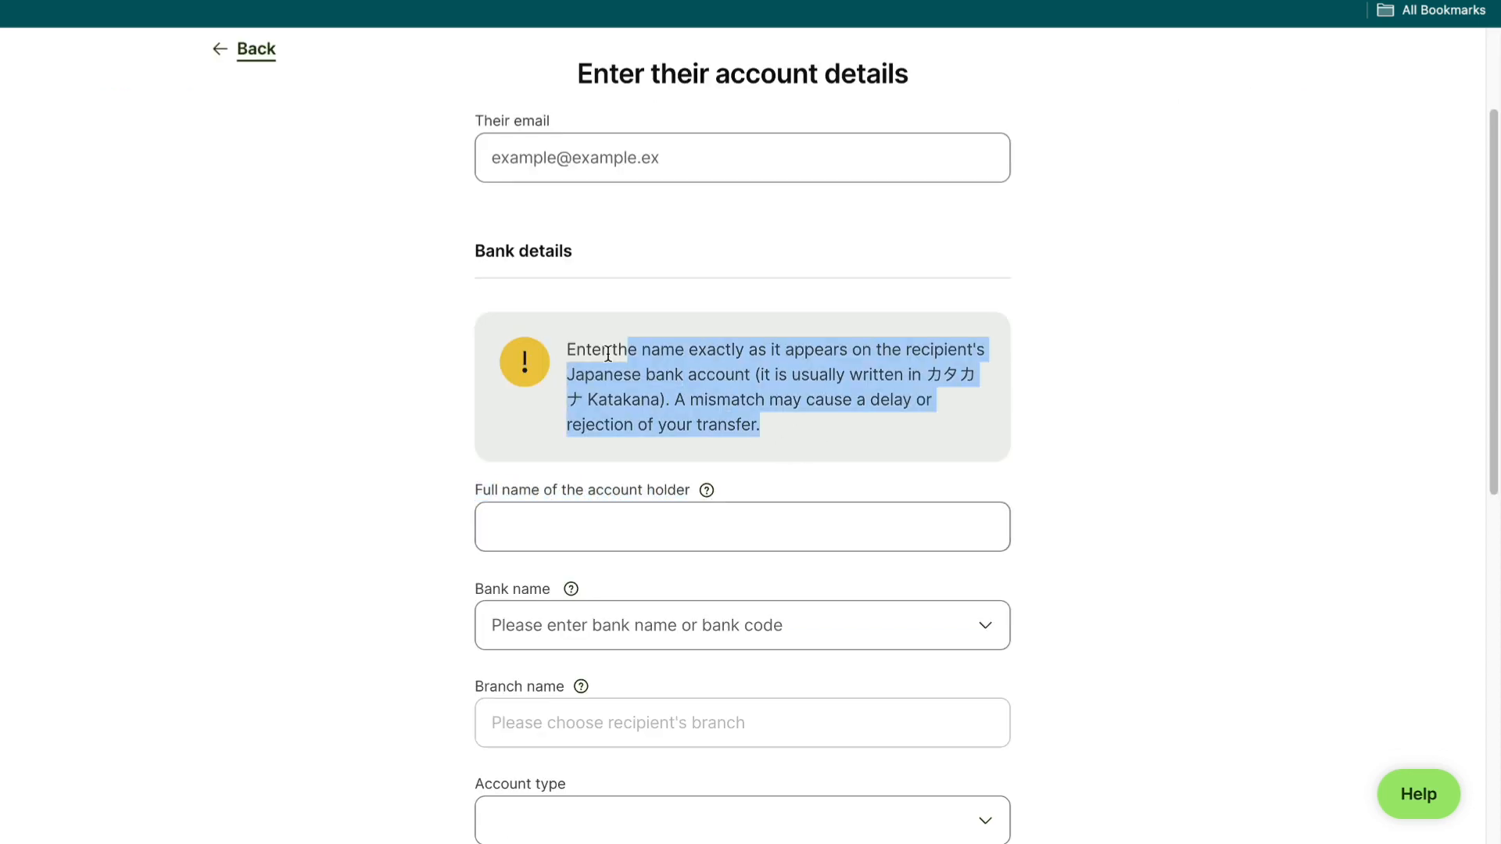
scroll("down", 3)
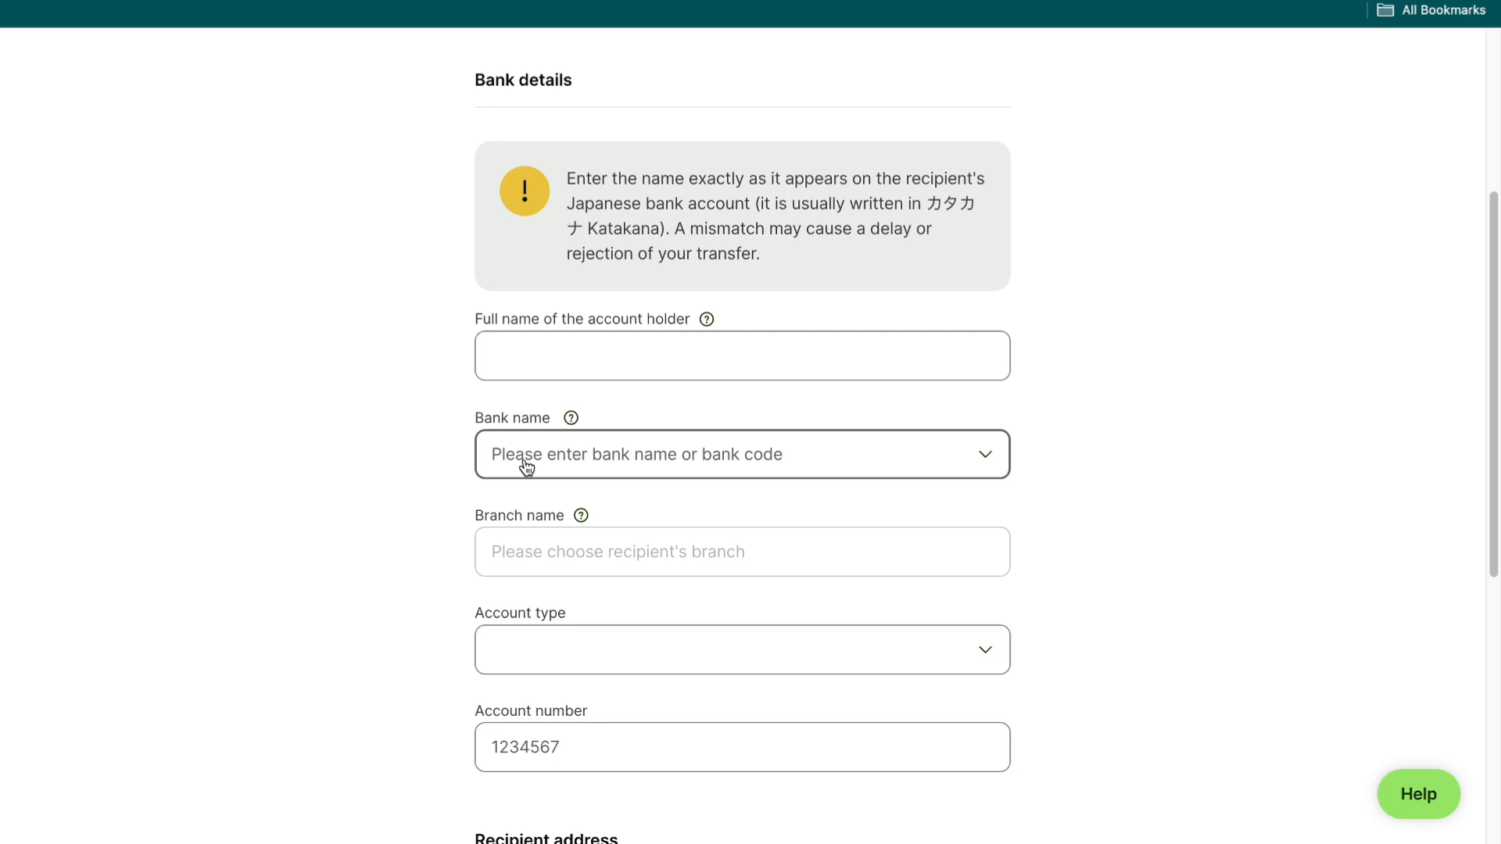
scroll("down", 3)
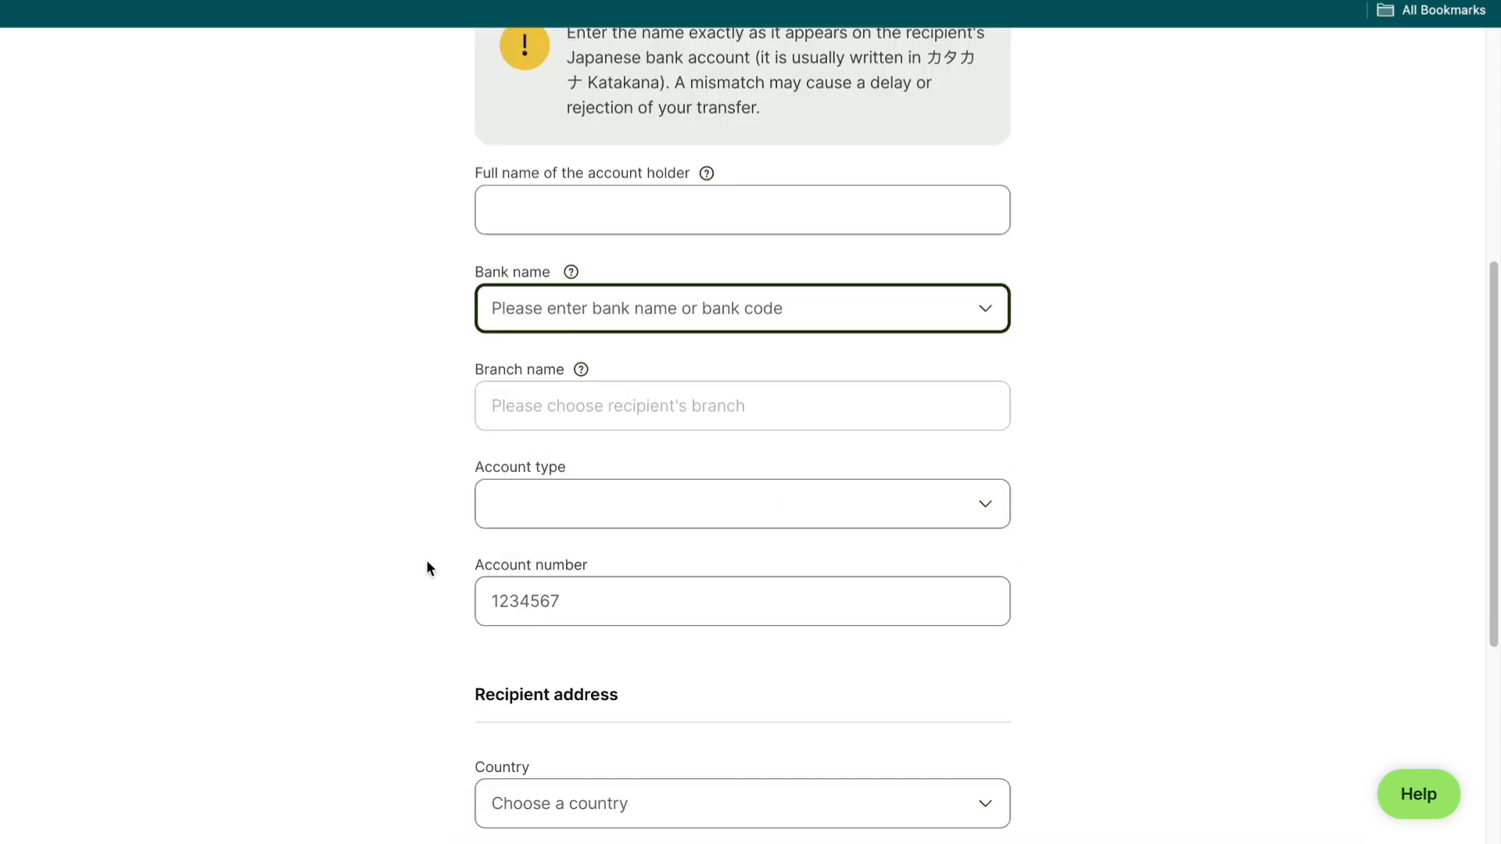
scroll("down", 3)
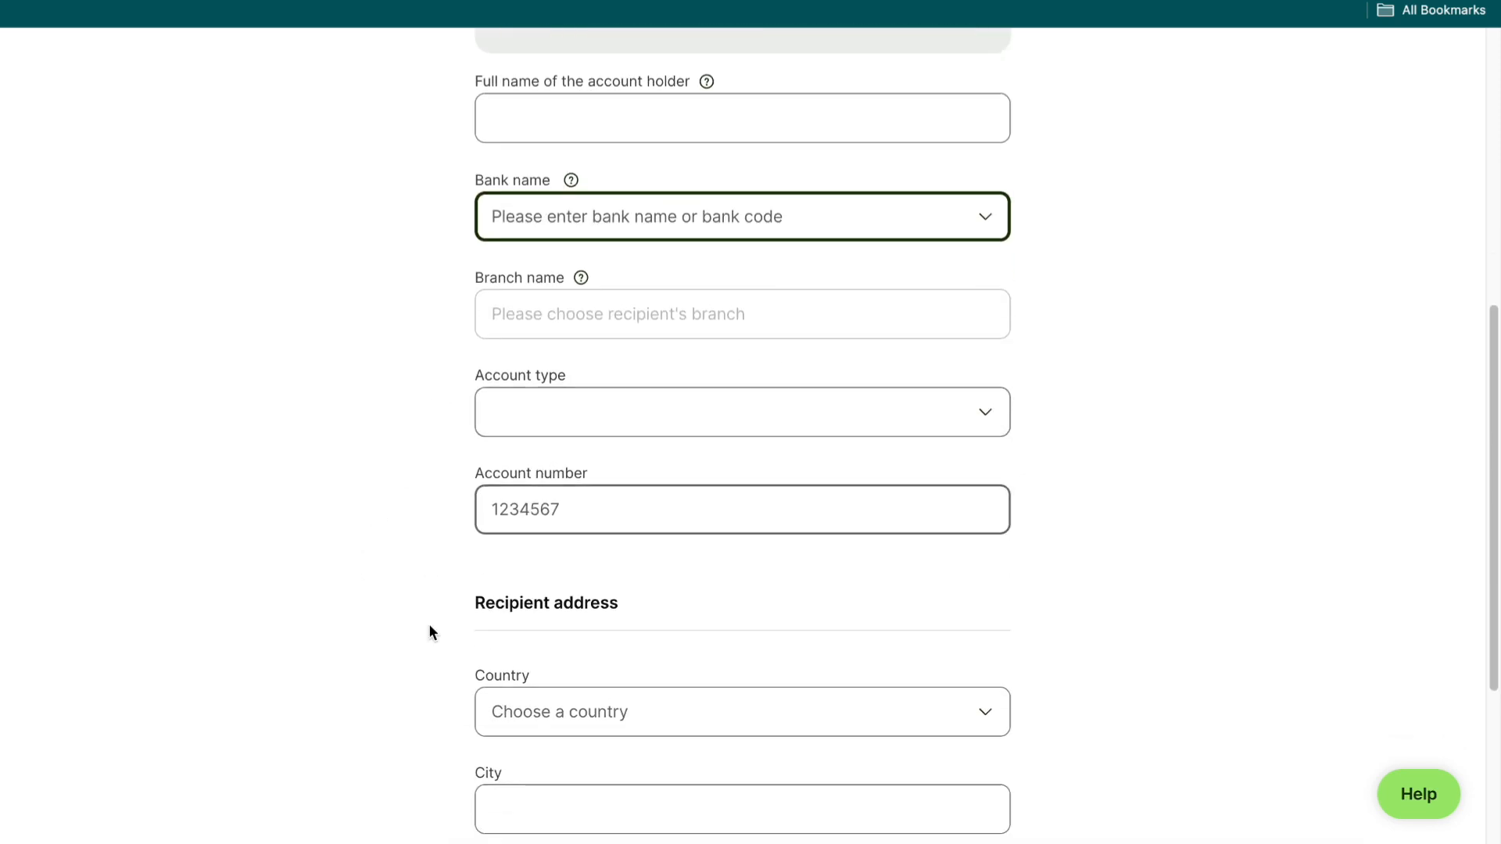
scroll("down", 3)
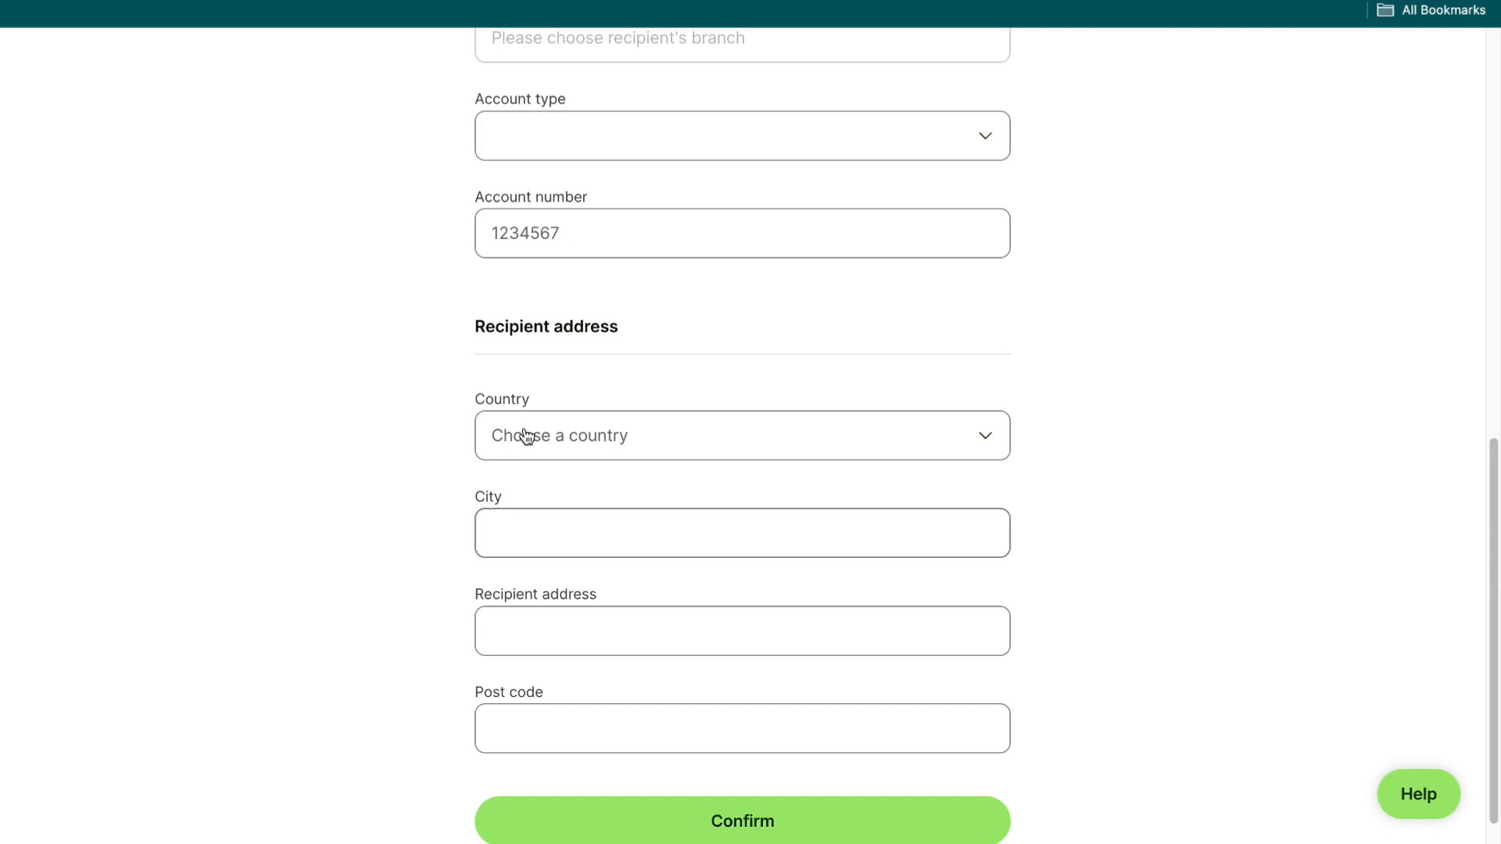
left_click(741, 437)
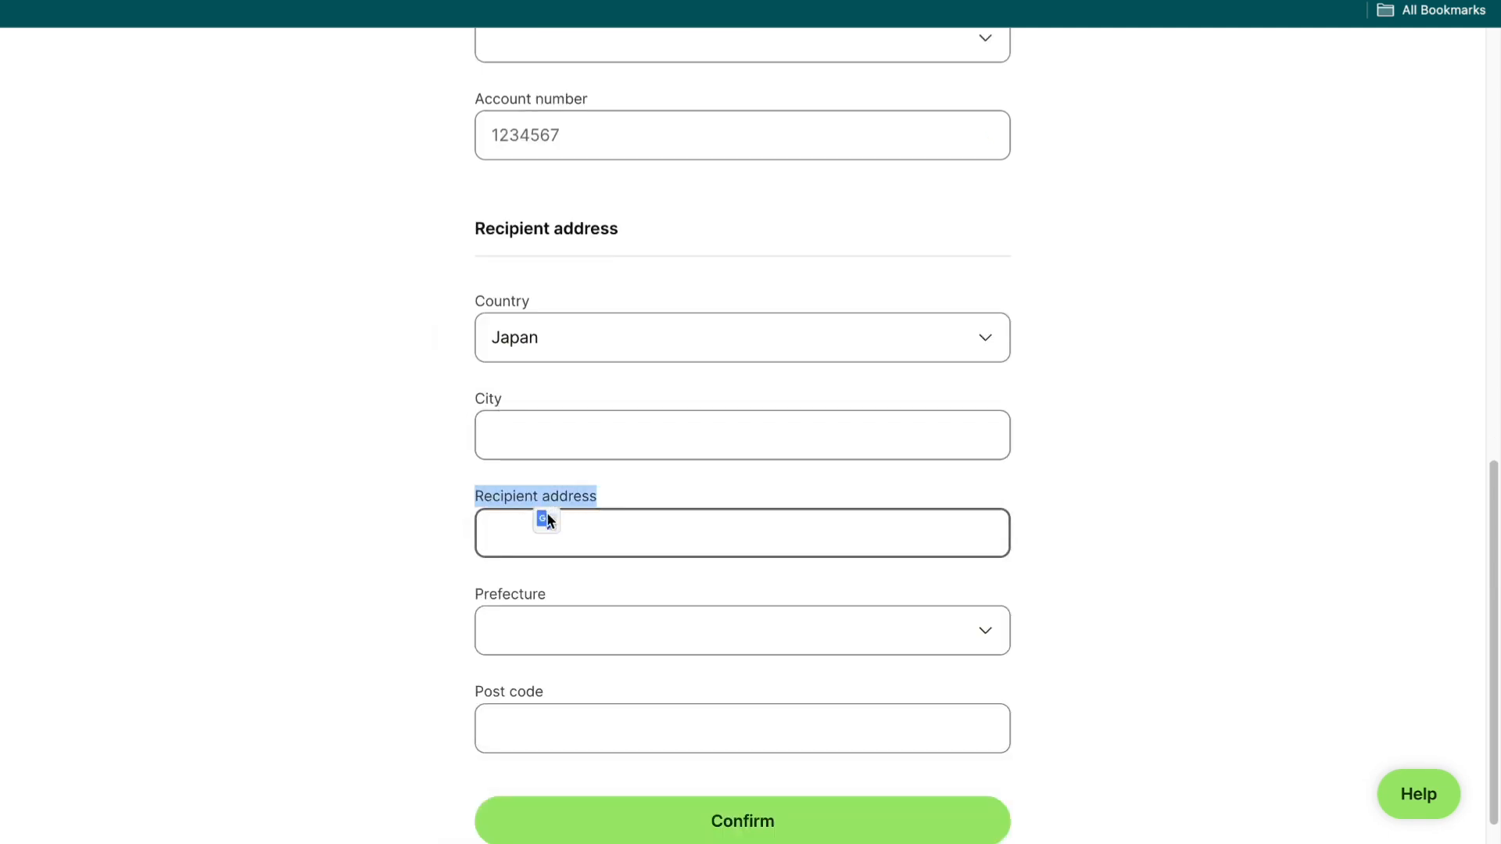
left_click(742, 630)
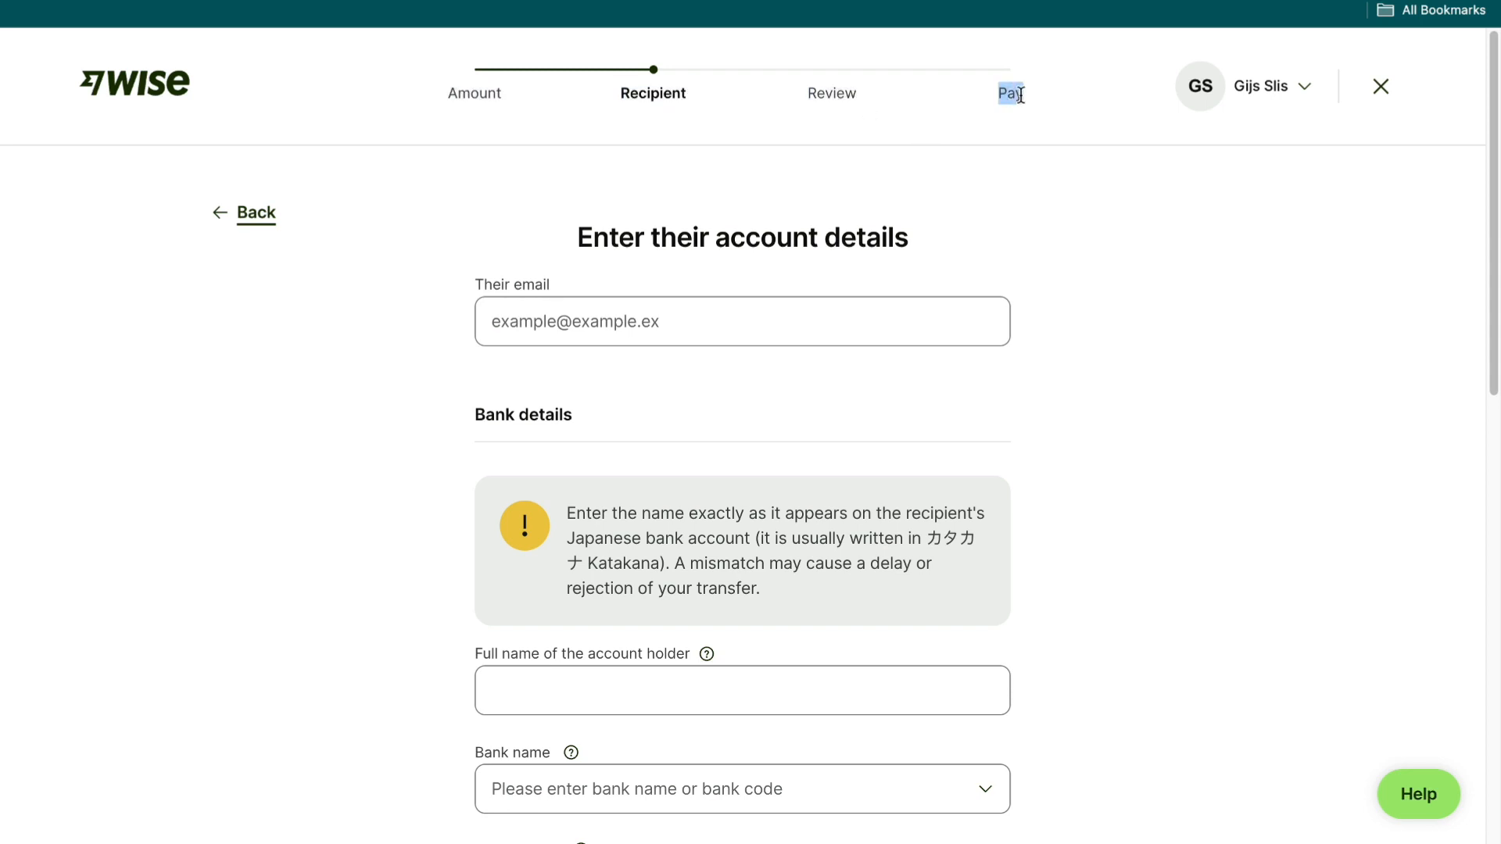
mouse_move(1046, 221)
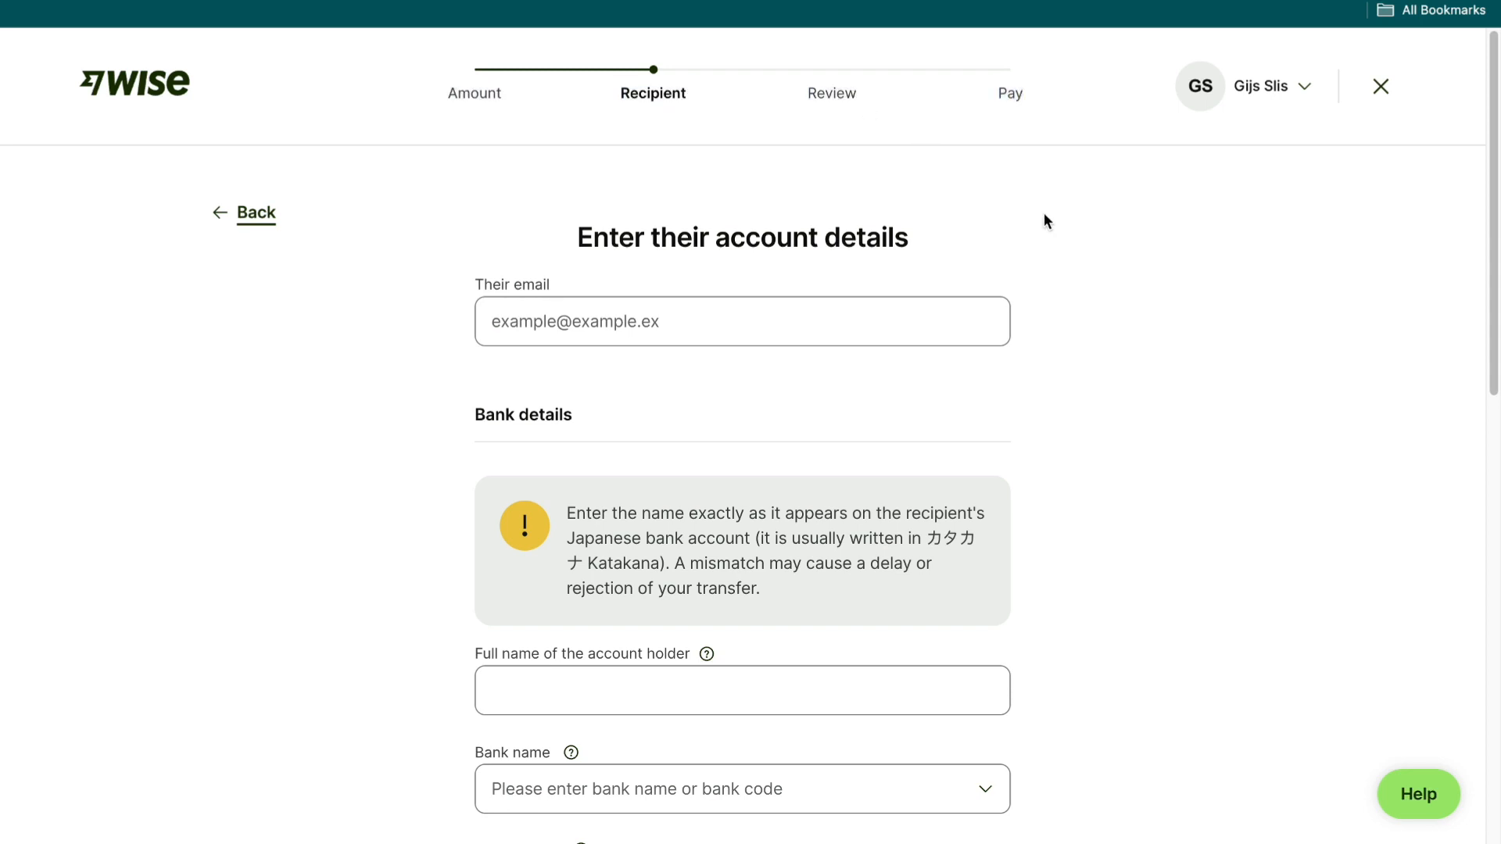